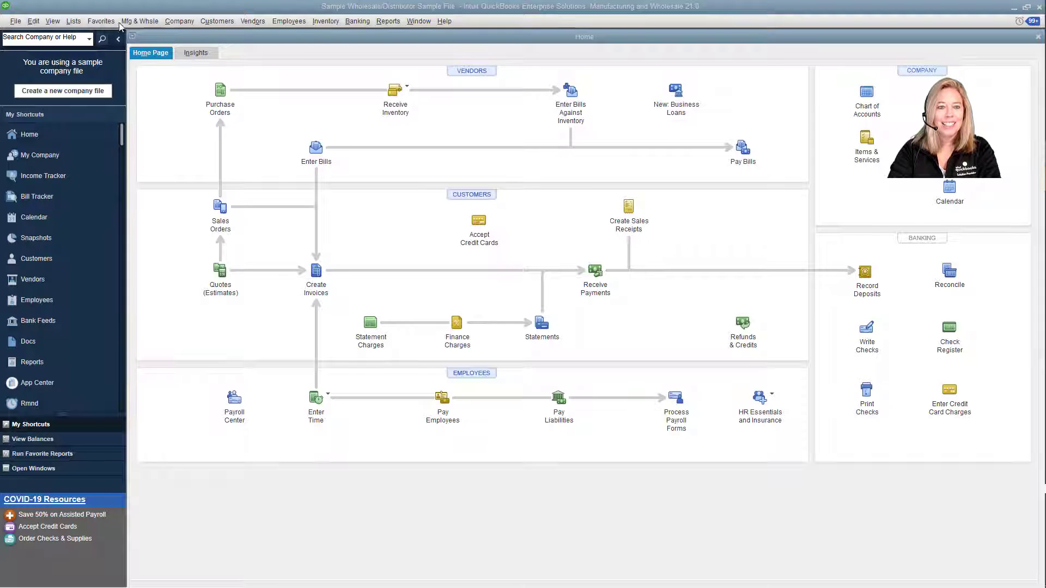
Open the Item List from the Lists menu and select the Indoor Electrical Wire row.
click(73, 21)
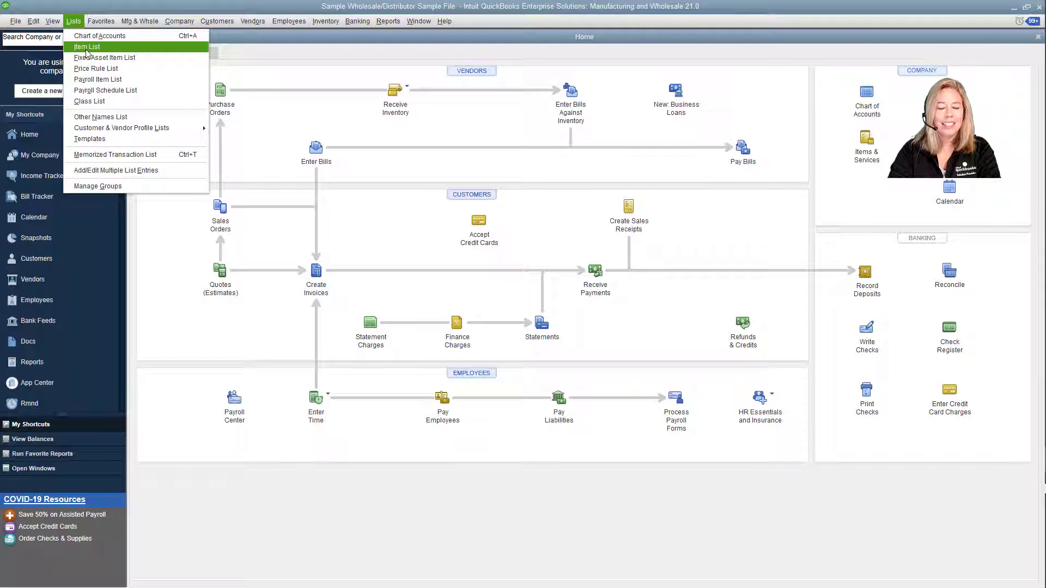
click(87, 46)
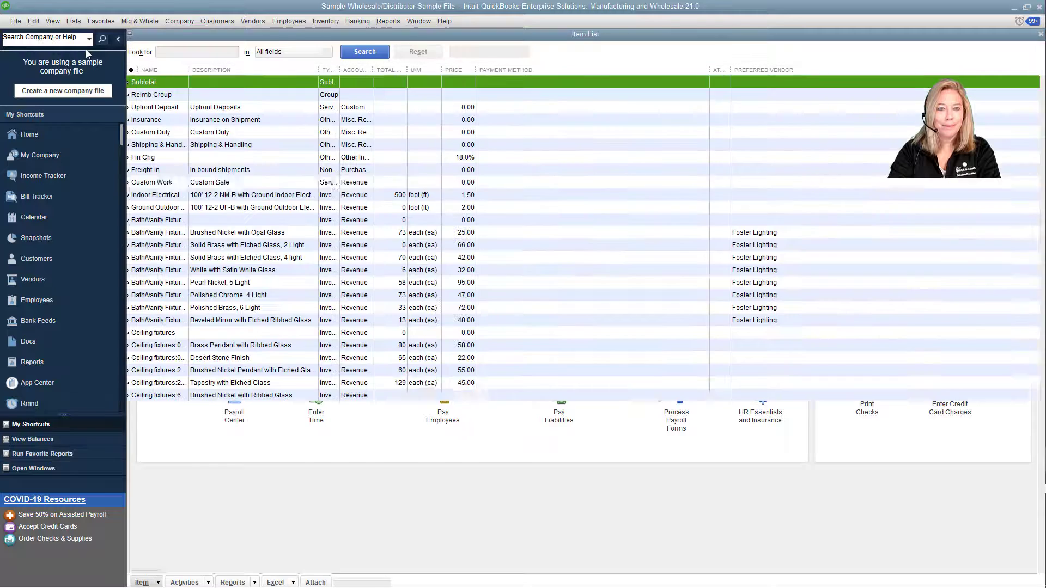
click(151, 182)
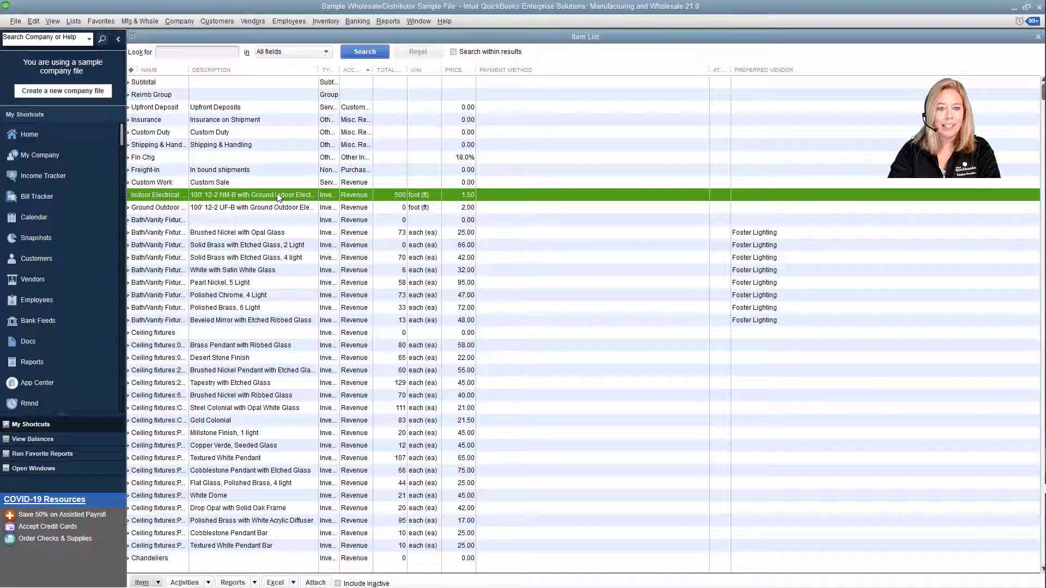
Edit Indoor Electrical Wire and set Hall Lighting & Accessories as its preferred vendor.
double_click(251, 195)
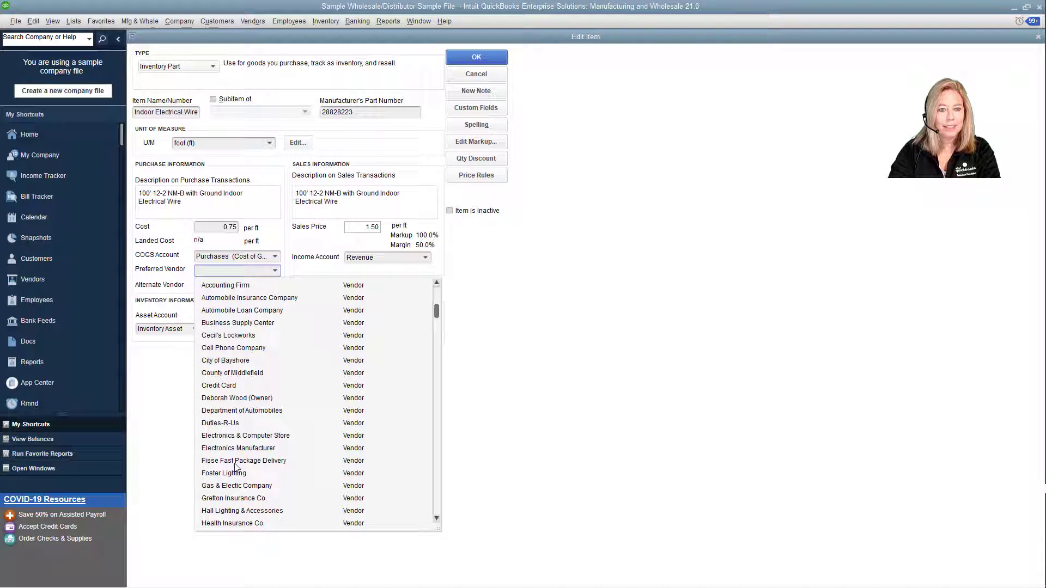
click(242, 510)
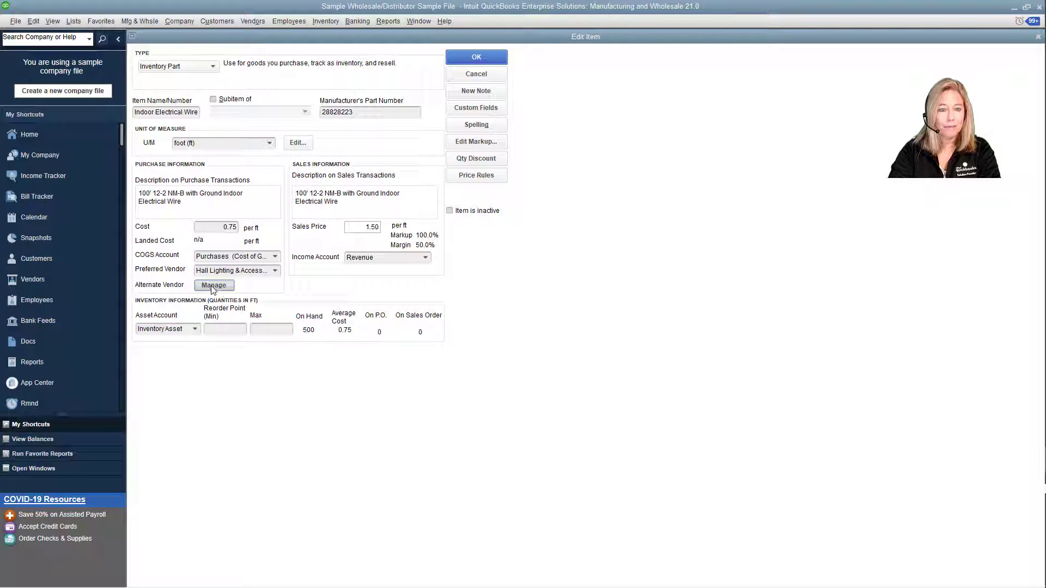
click(215, 285)
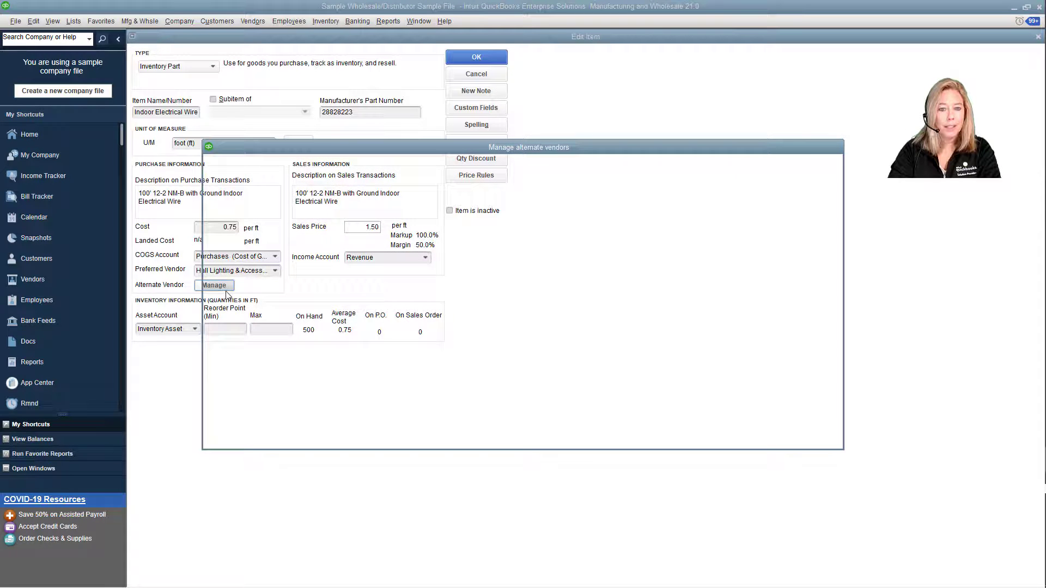
Mark Foster Lighting and Paulsen's Lighting as Alternate vendors and save the choices.
click(214, 284)
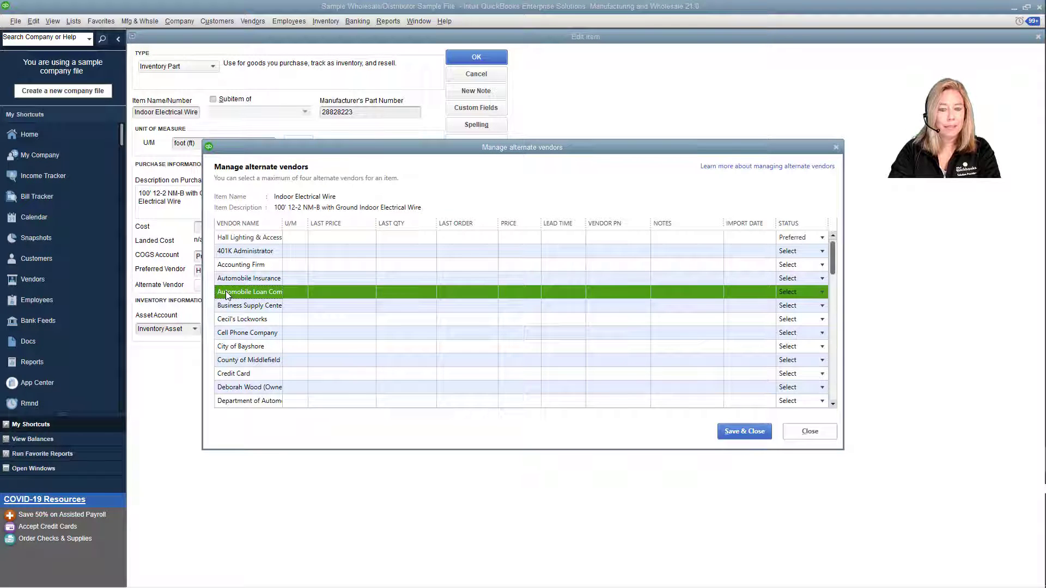
mouse_move(858, 418)
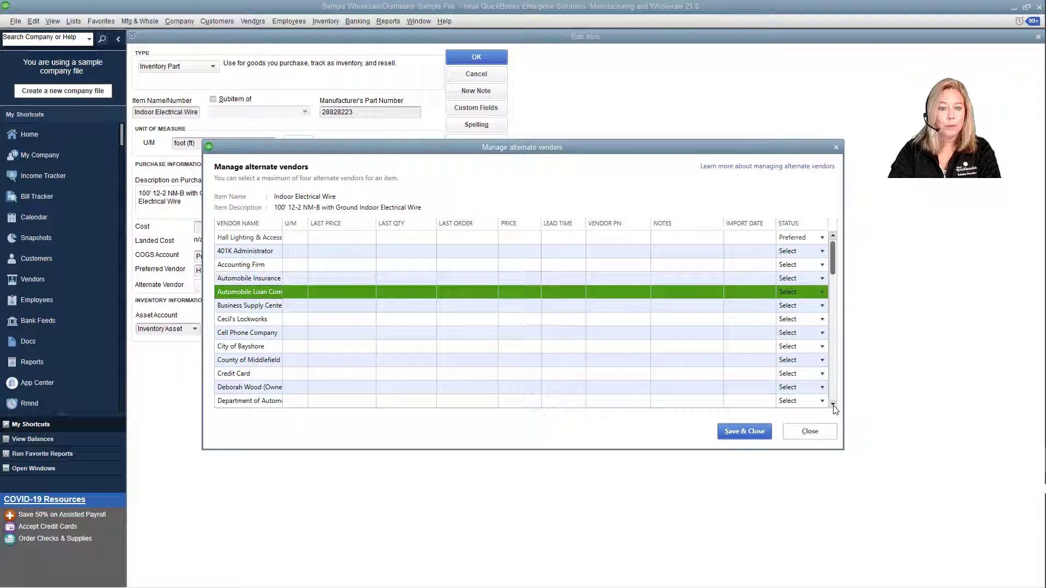
scroll(down, 3)
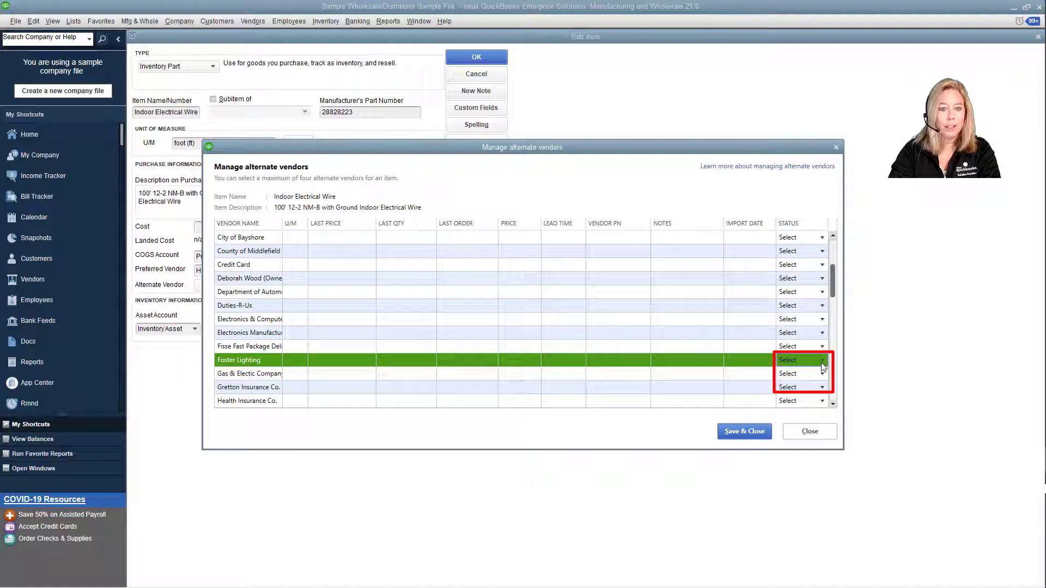
click(791, 359)
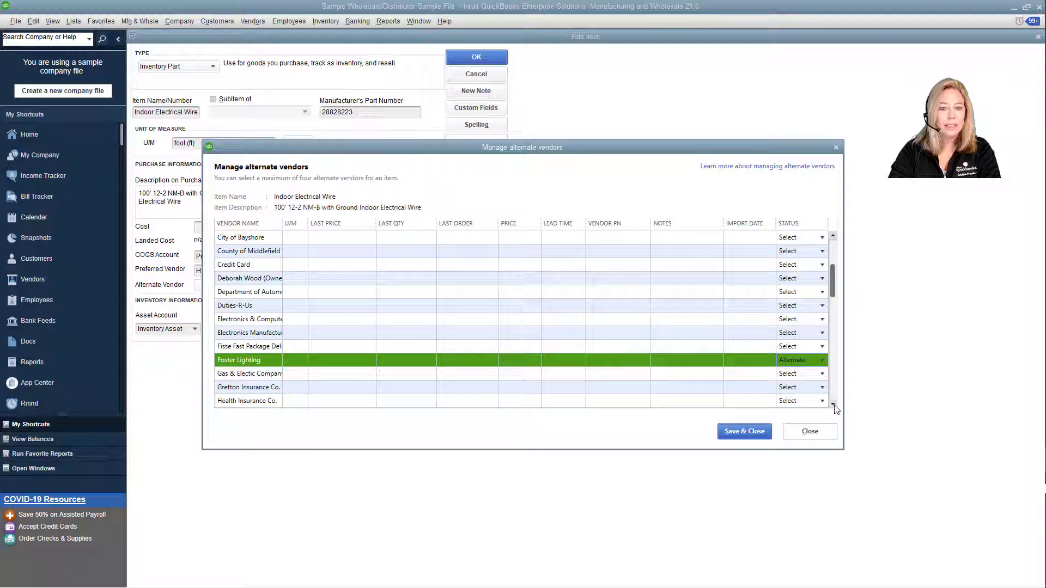
scroll(down, 3)
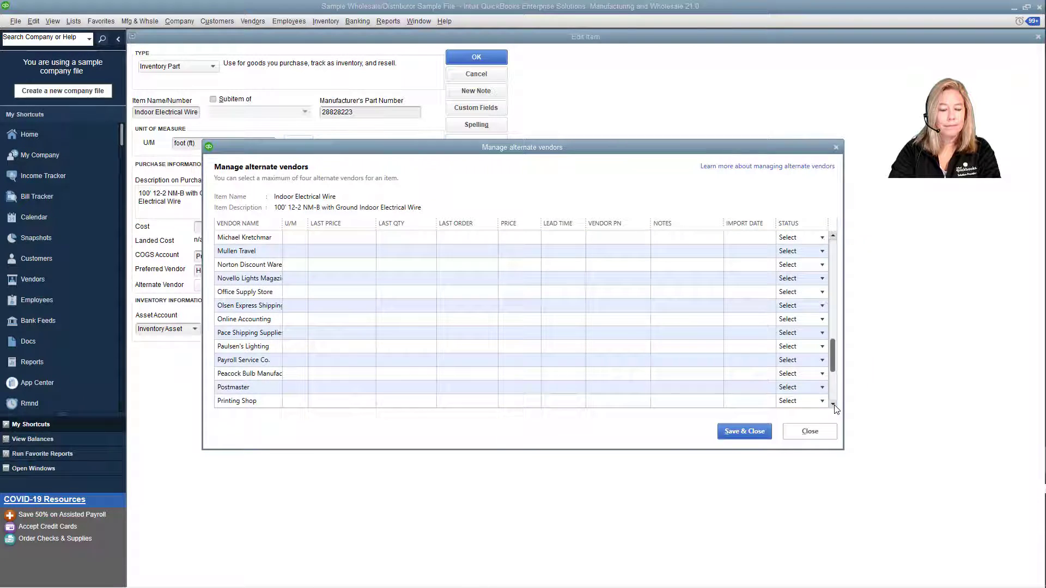
click(243, 347)
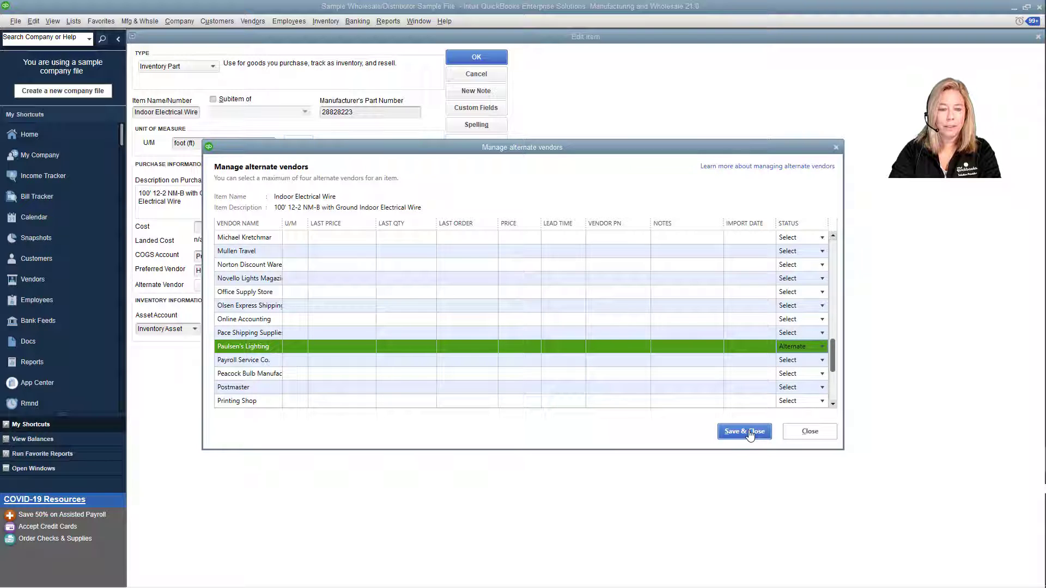
click(744, 432)
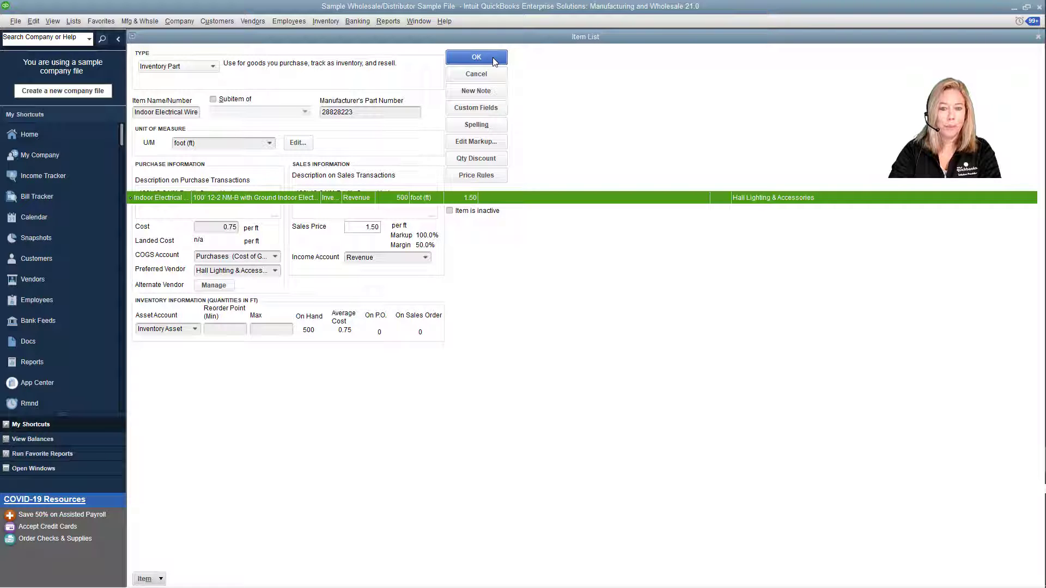
Confirm the Edit Item changes so the Item List shows Hall Lighting & Accessories as preferred vendor.
click(476, 57)
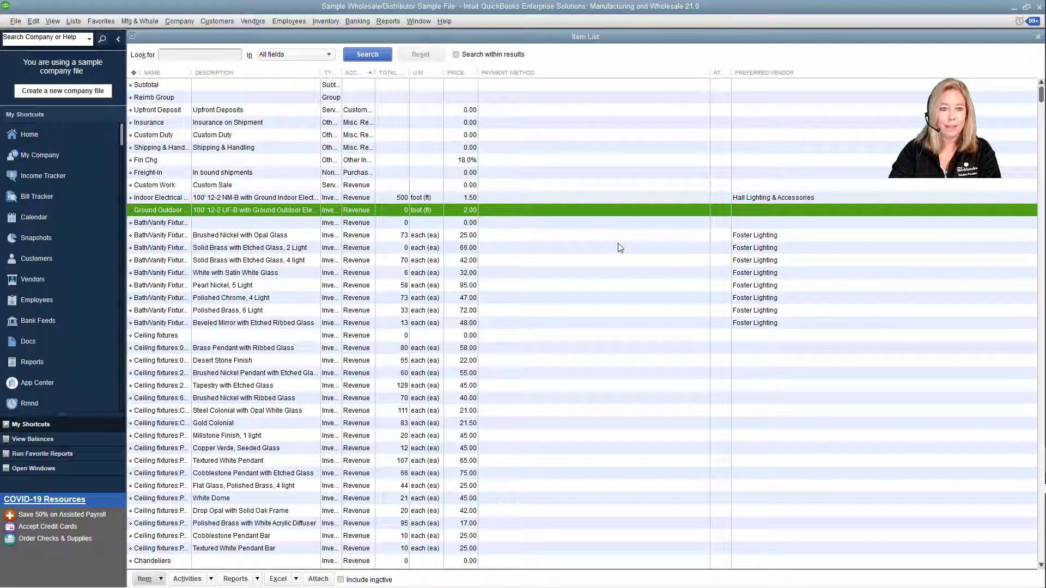
mouse_move(710, 218)
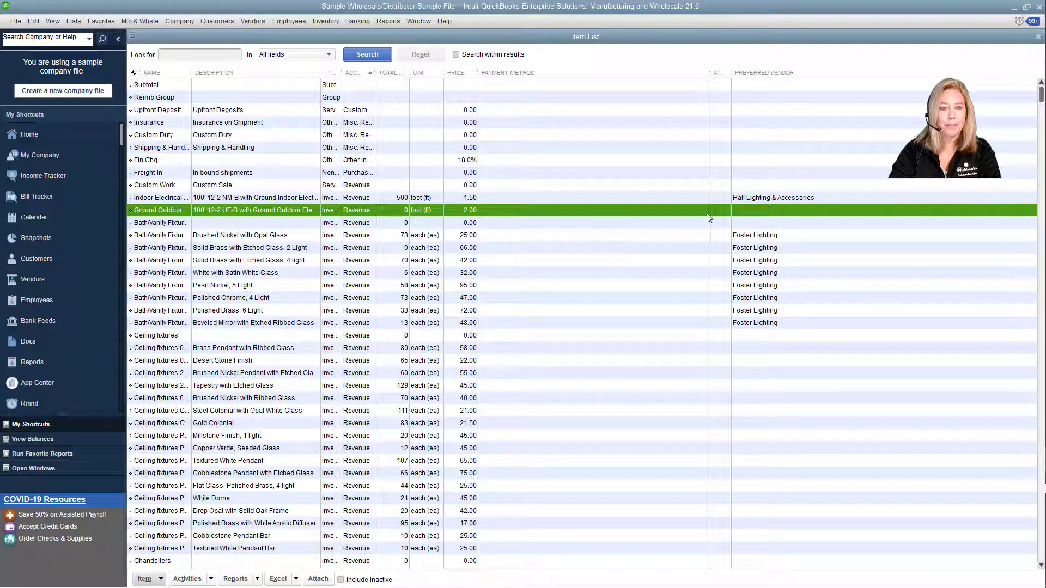